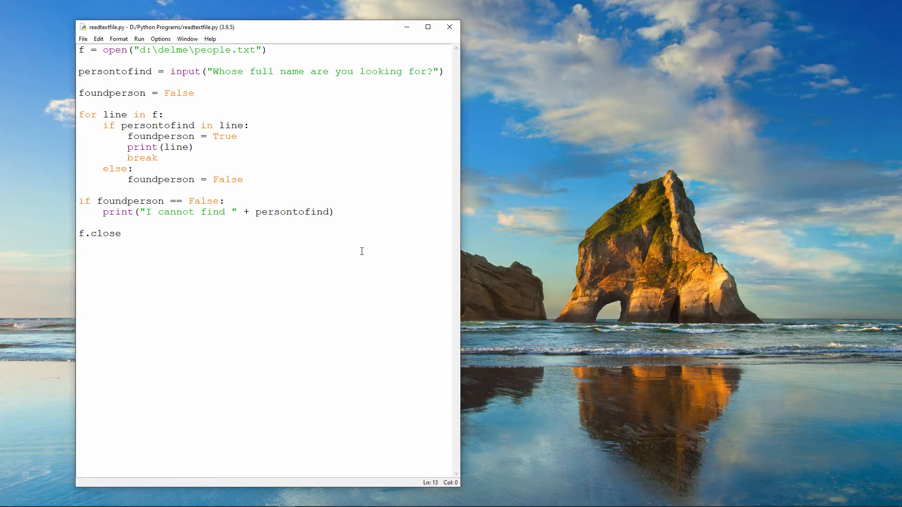
Step: Review readtextfile.py's found-flag assignments, break, else branch and print lines in the editor
{"action": "left_click", "coordinate": [79, 179]}
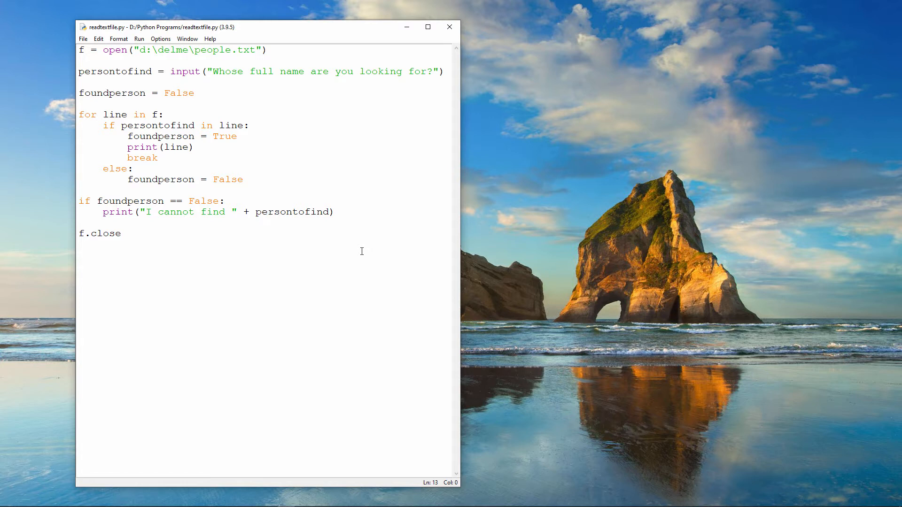
{"action": "left_click", "coordinate": [79, 179]}
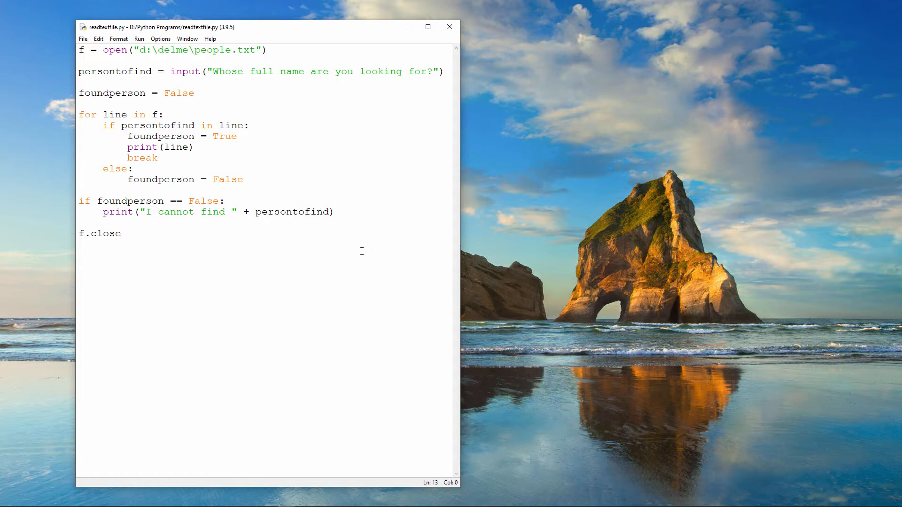
{"action": "left_click", "coordinate": [79, 179]}
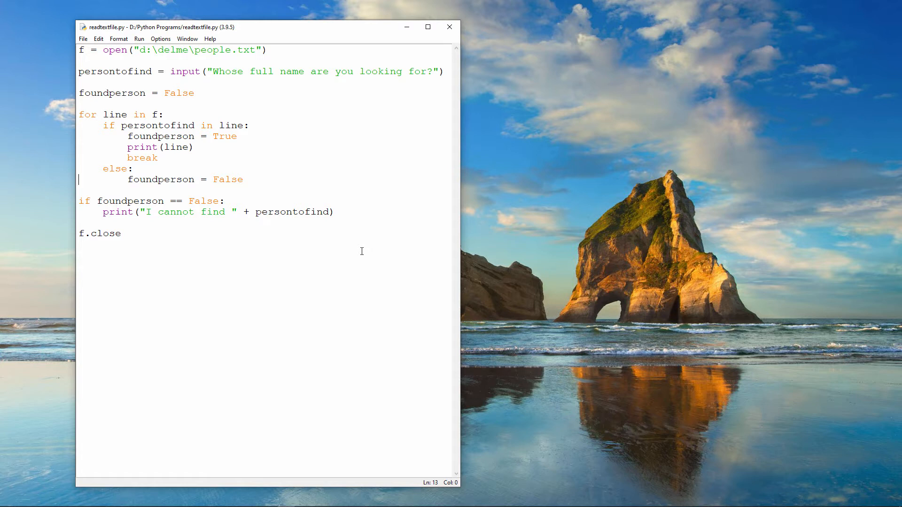
{"action": "mouse_move", "coordinate": [279, 50]}
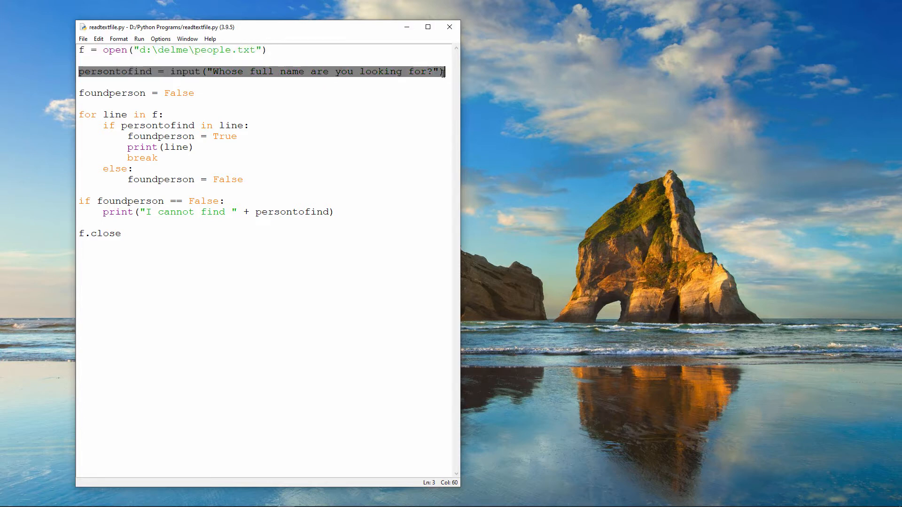
{"action": "mouse_move", "coordinate": [379, 98]}
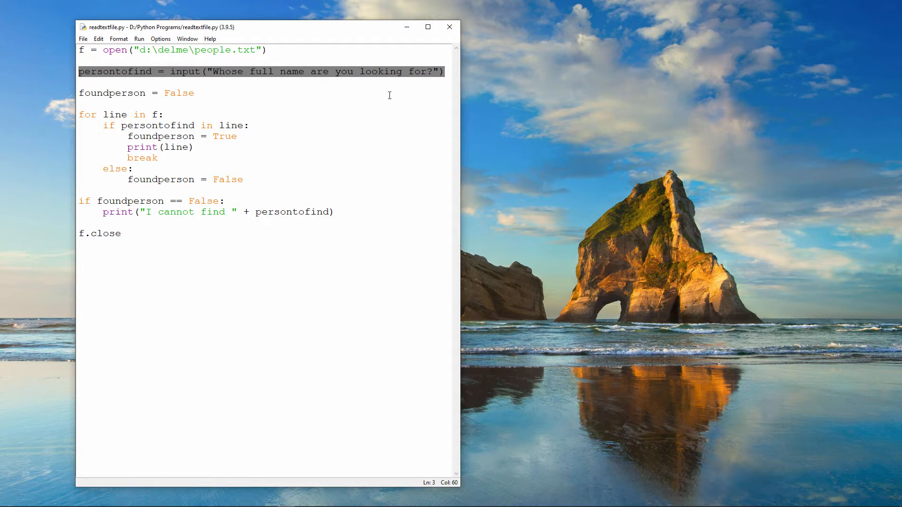
{"action": "double_click", "coordinate": [115, 72]}
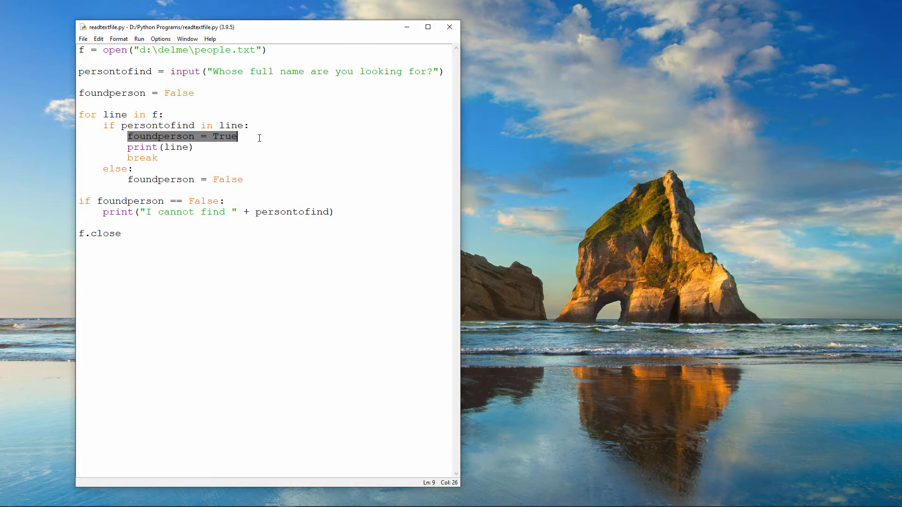
{"action": "left_click", "coordinate": [178, 148]}
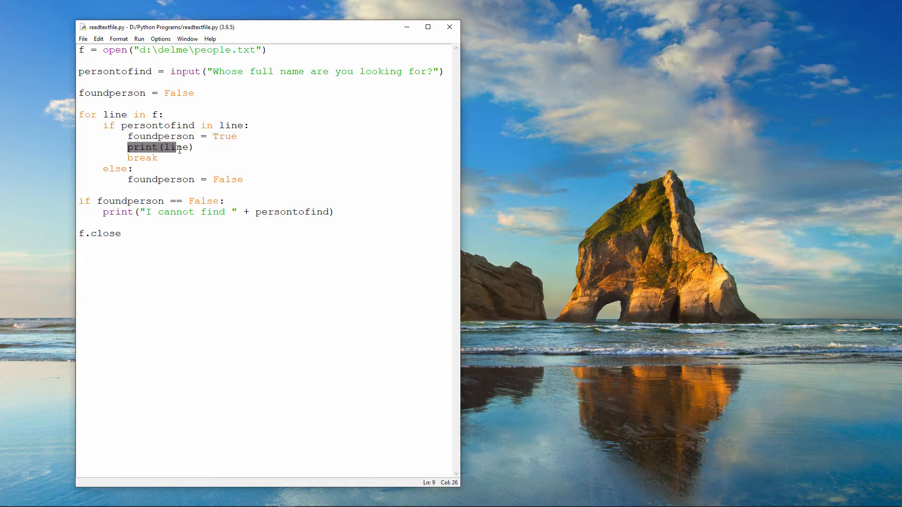
{"action": "double_click", "coordinate": [142, 157]}
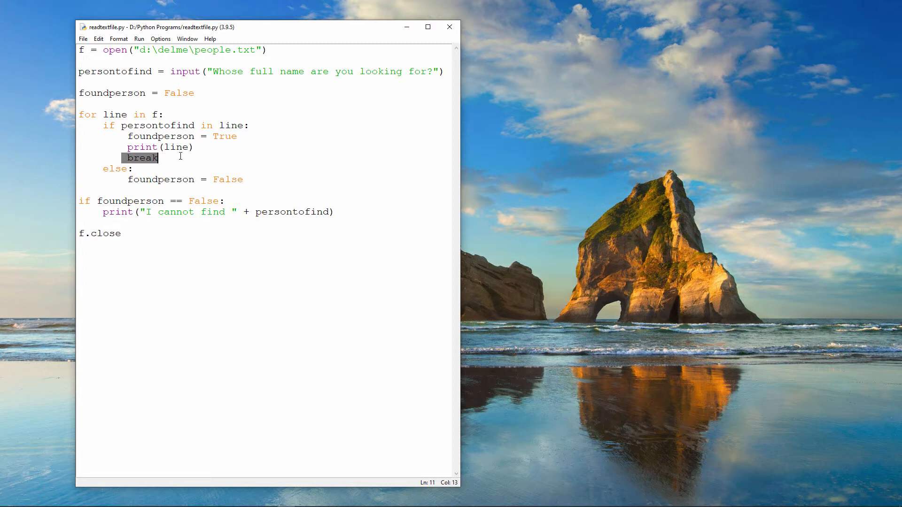
{"action": "left_click", "coordinate": [126, 179]}
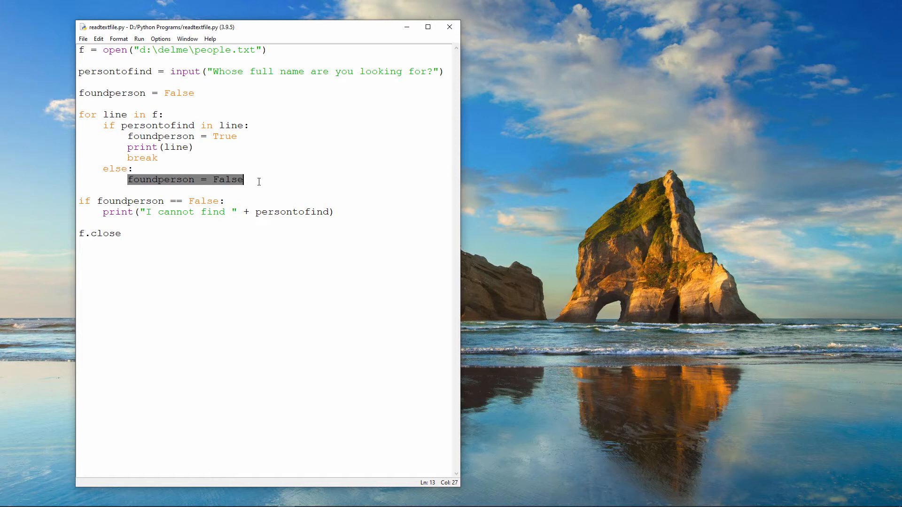
{"action": "mouse_move", "coordinate": [193, 92]}
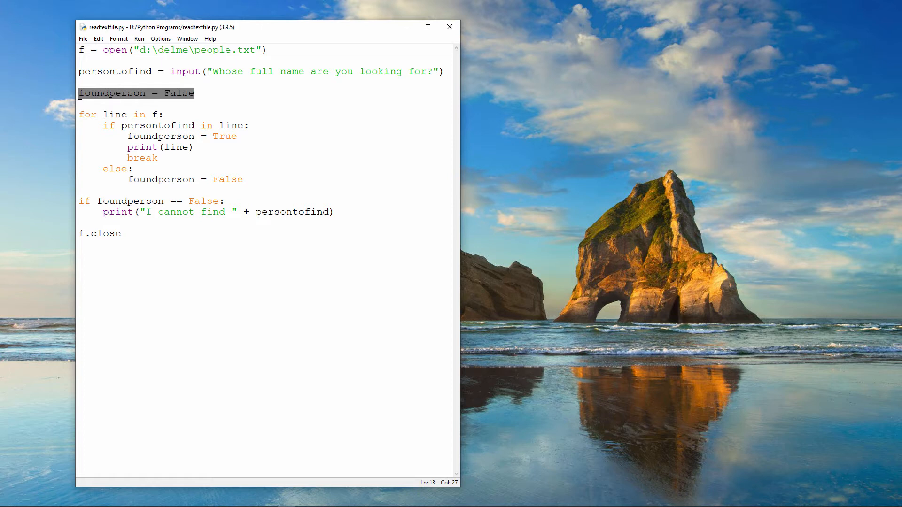
{"action": "left_click", "coordinate": [127, 179]}
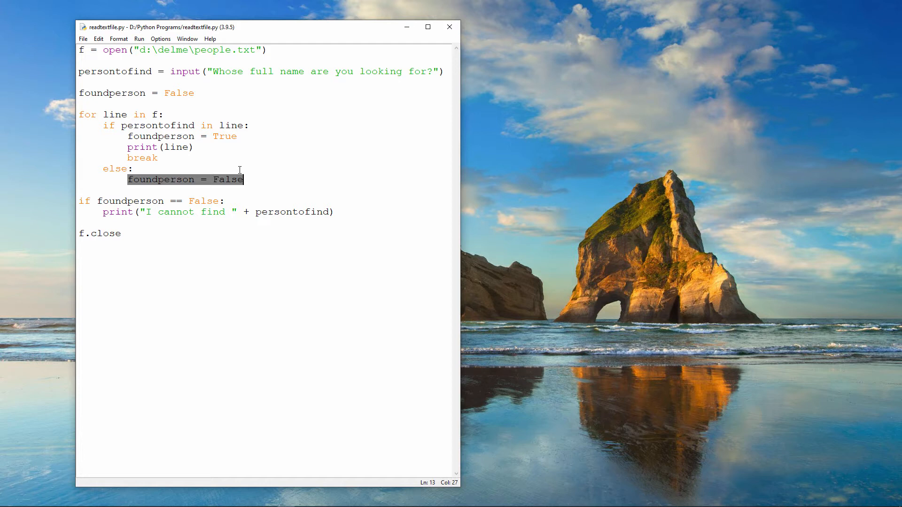
{"action": "mouse_move", "coordinate": [109, 190]}
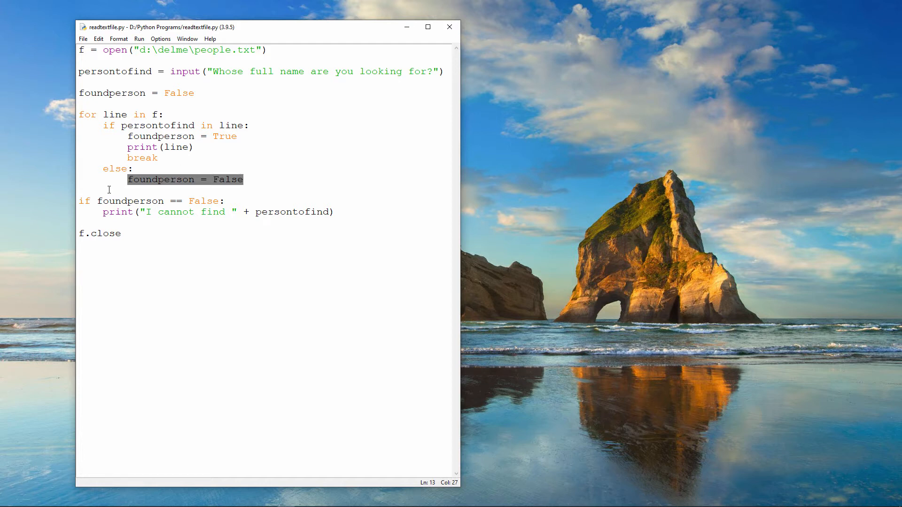
{"action": "left_click", "coordinate": [80, 190]}
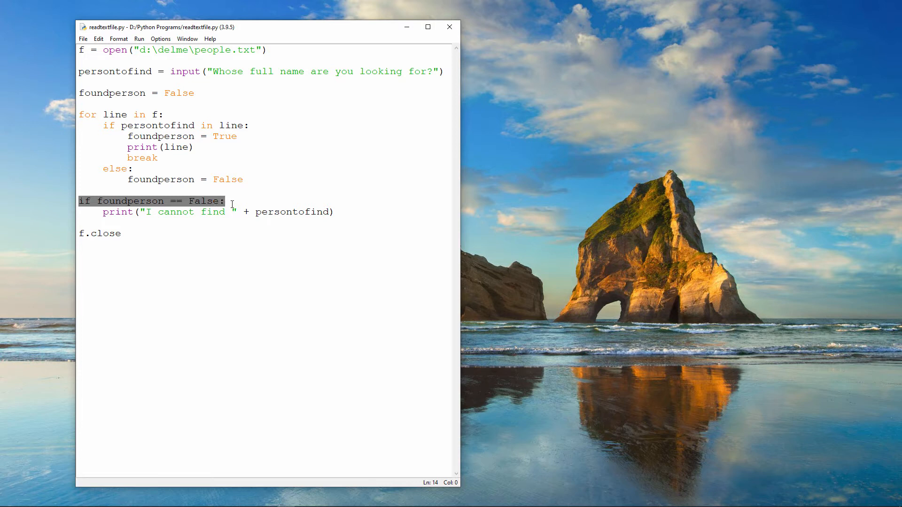
{"action": "double_click", "coordinate": [116, 212]}
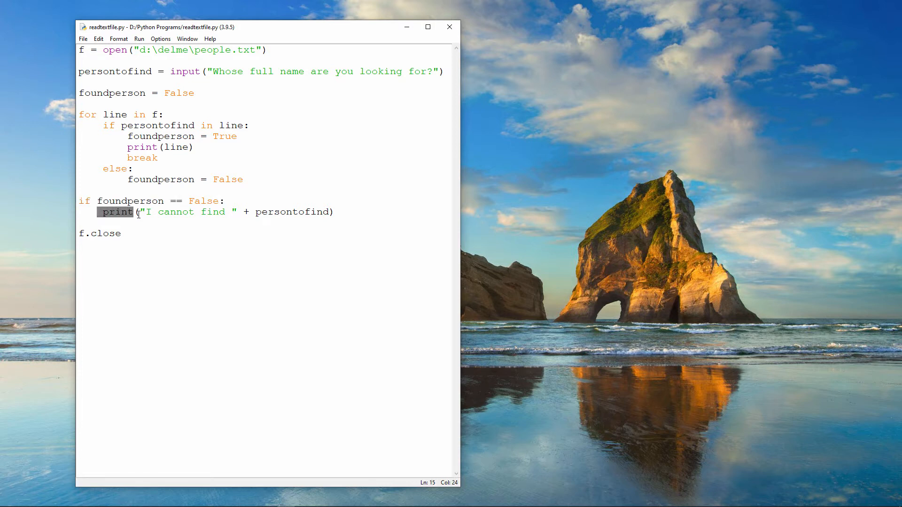
{"action": "left_click", "coordinate": [336, 212]}
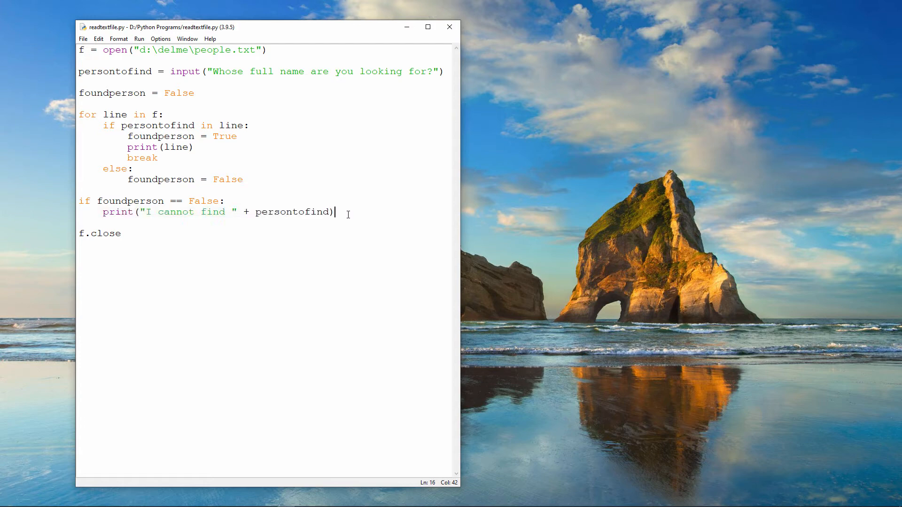
{"action": "mouse_move", "coordinate": [139, 38]}
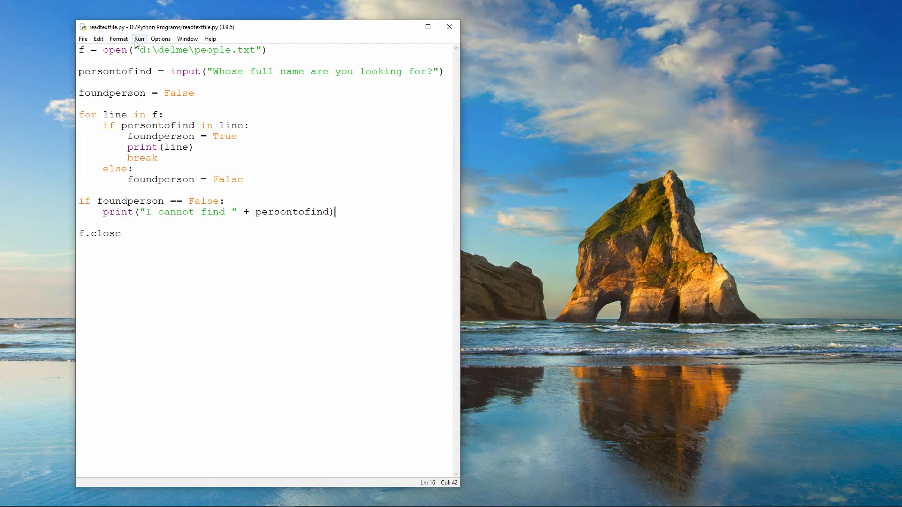
{"action": "left_click", "coordinate": [139, 39]}
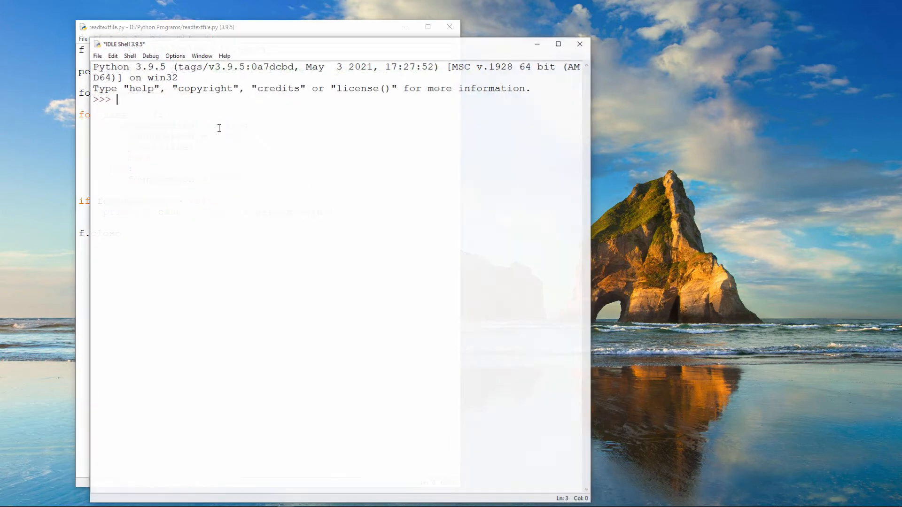
{"action": "type", "text": "Murvin"}
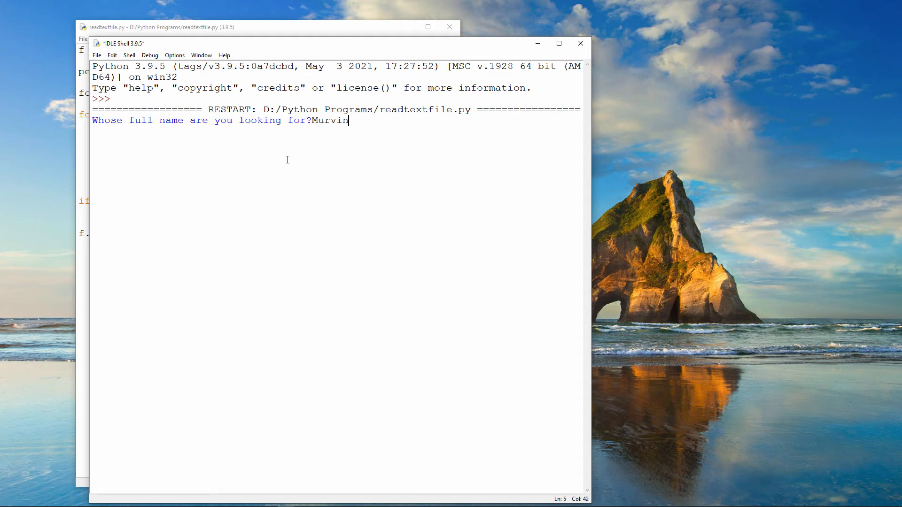
{"action": "key", "text": "Return"}
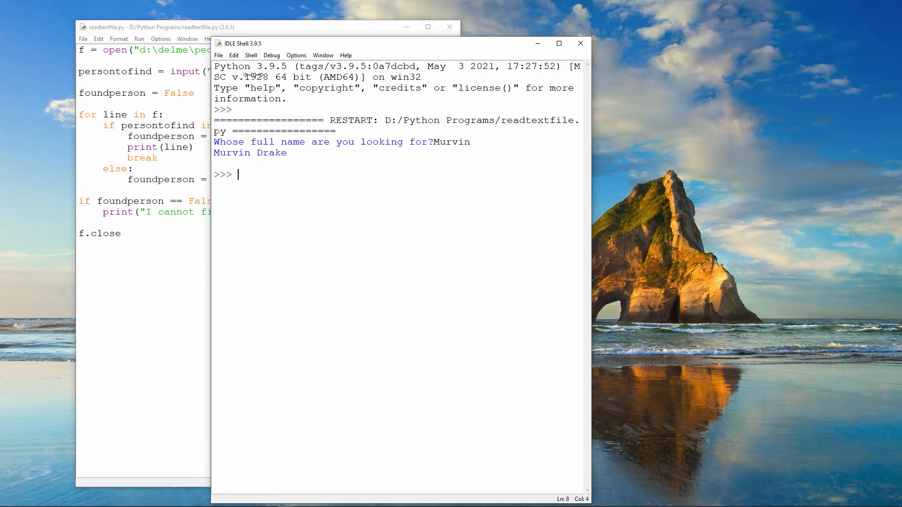
{"action": "left_click", "coordinate": [139, 38]}
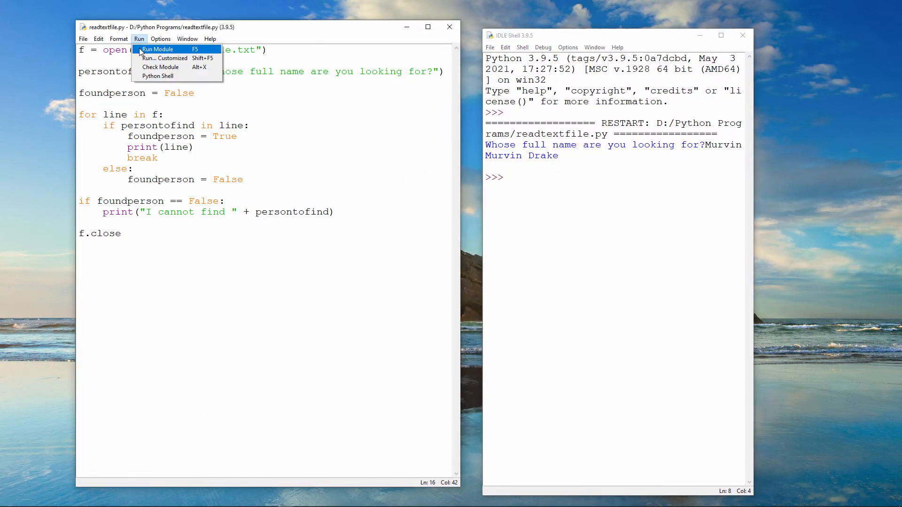
{"action": "left_click", "coordinate": [158, 49]}
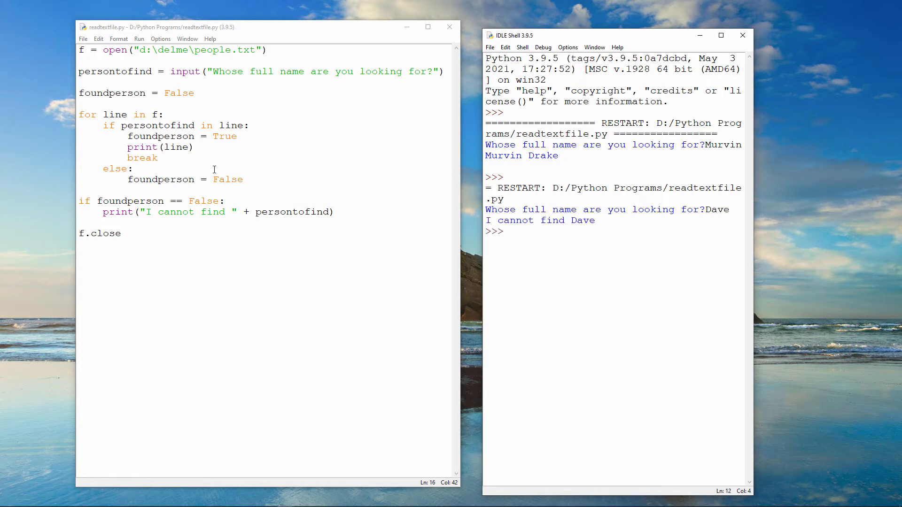
{"action": "left_click", "coordinate": [508, 231]}
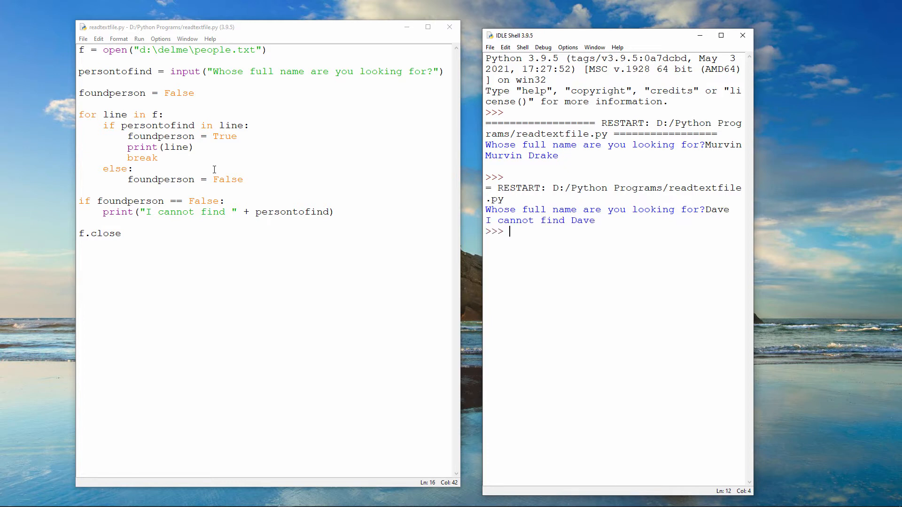
{"action": "mouse_move", "coordinate": [96, 171]}
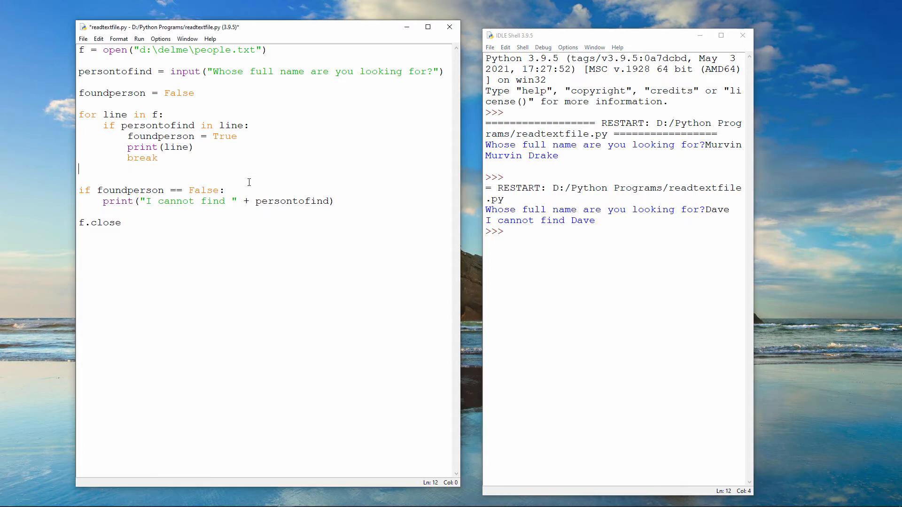
Step: Run the people-search script and answer the Save Before Run prompt
{"action": "left_click", "coordinate": [139, 39]}
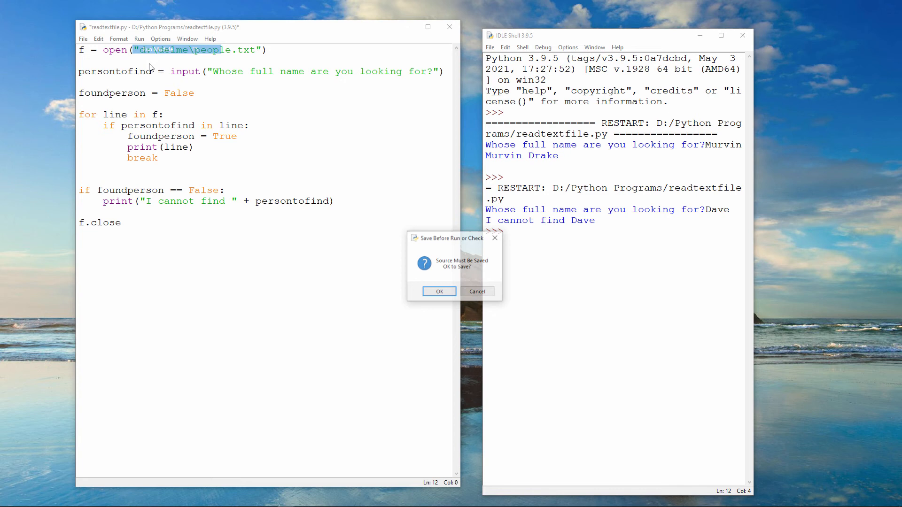
{"action": "left_click", "coordinate": [438, 291]}
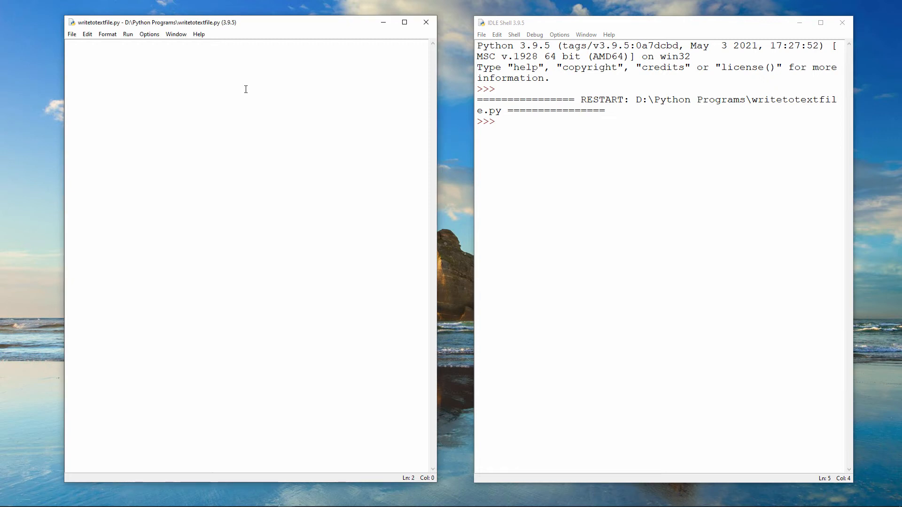
Step: Write writetotextfile.py to open d:\delme\people.txt in append mode, write 'Ada Lovelace', close it, and run it
{"action": "type", "text": "f = open(\"d:\\del"}
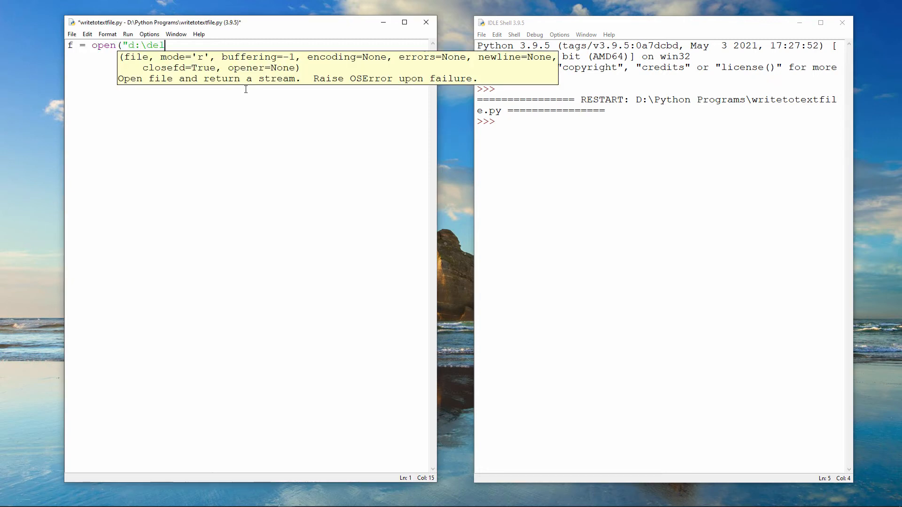
{"action": "type", "text": "me\\people.txt\", \"a"}
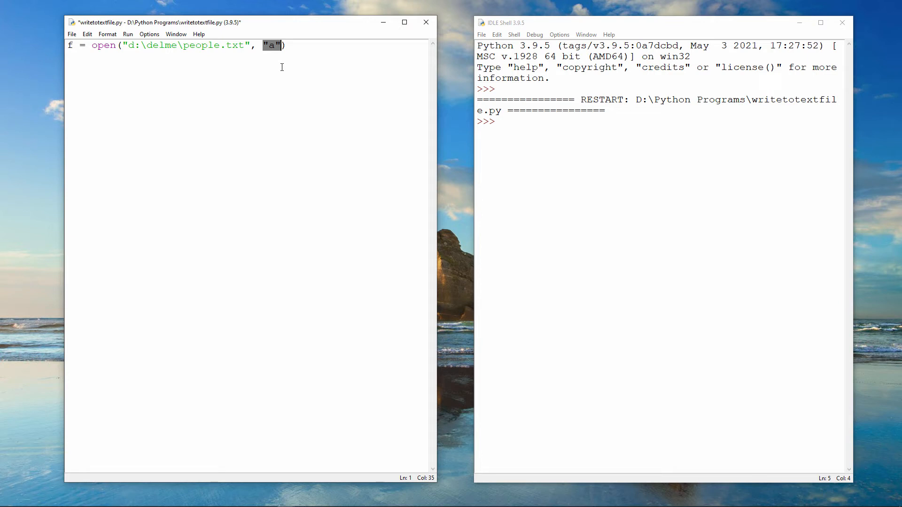
{"action": "mouse_move", "coordinate": [130, 45]}
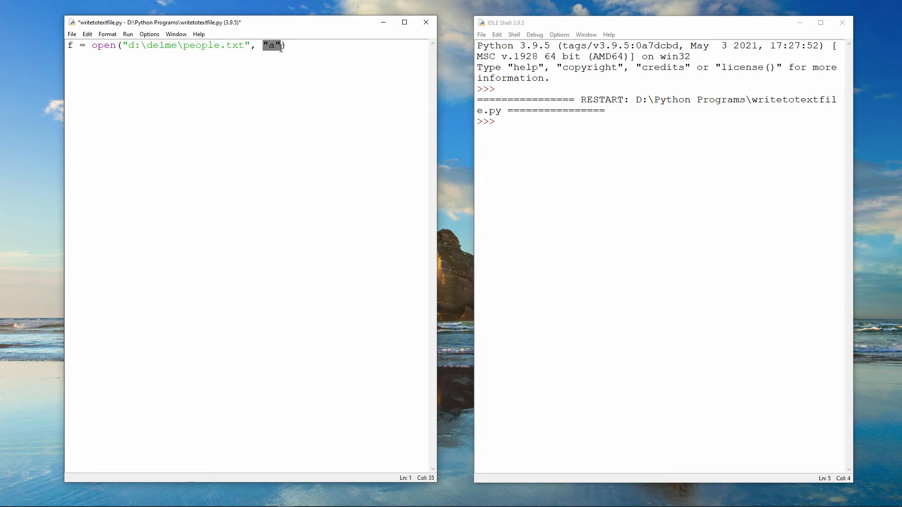
{"action": "mouse_move", "coordinate": [281, 63]}
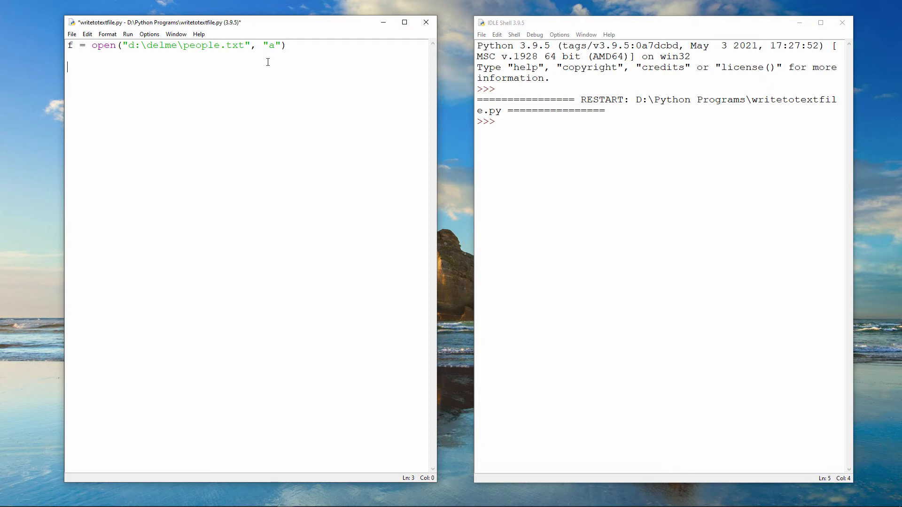
{"action": "type", "text": "f.write(\"Ada Lovelace"}
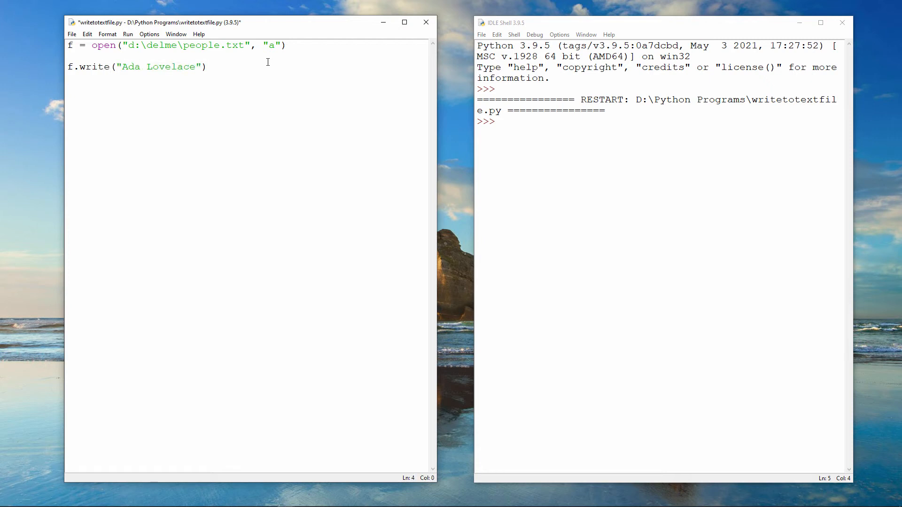
{"action": "type", "text": "f"}
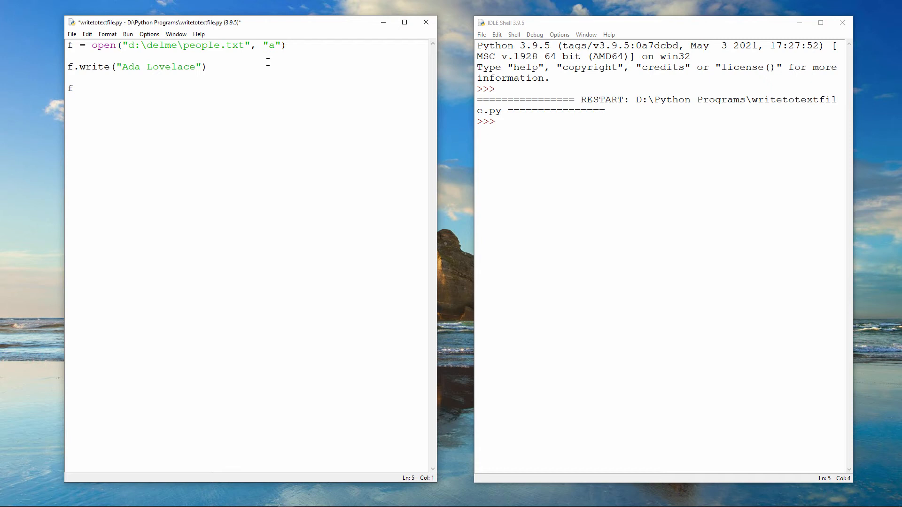
{"action": "type", "text": ".close()"}
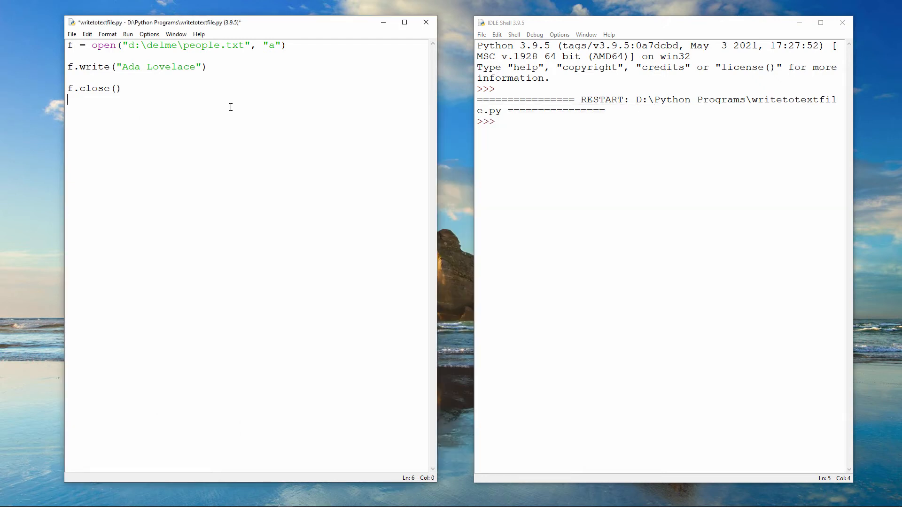
{"action": "left_click", "coordinate": [128, 33]}
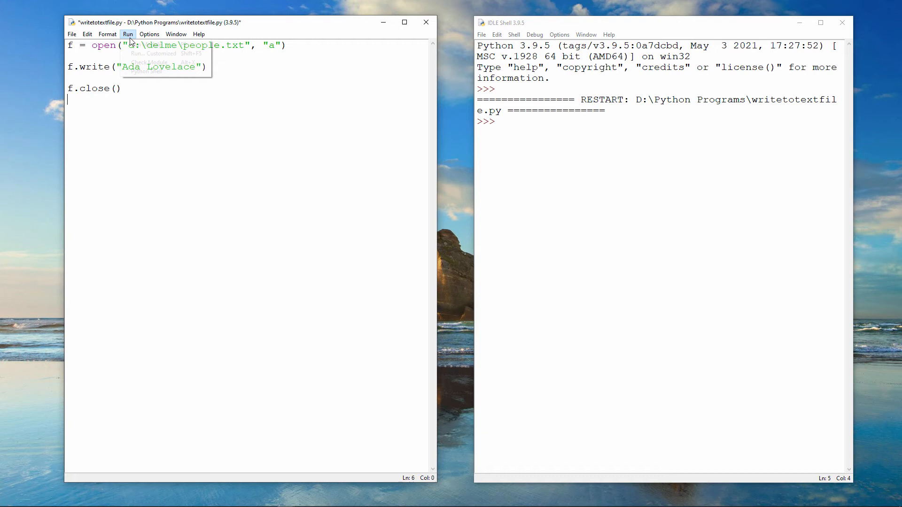
{"action": "left_click", "coordinate": [150, 44]}
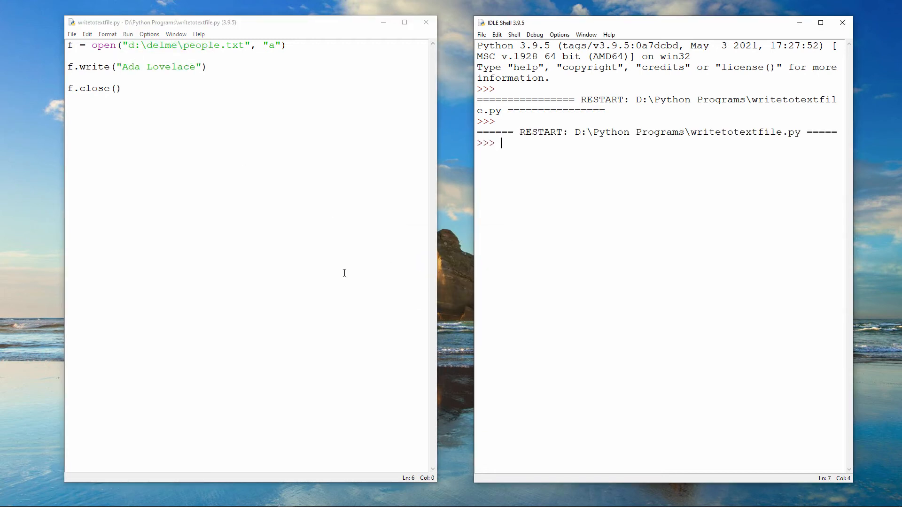
{"action": "mouse_move", "coordinate": [266, 286]}
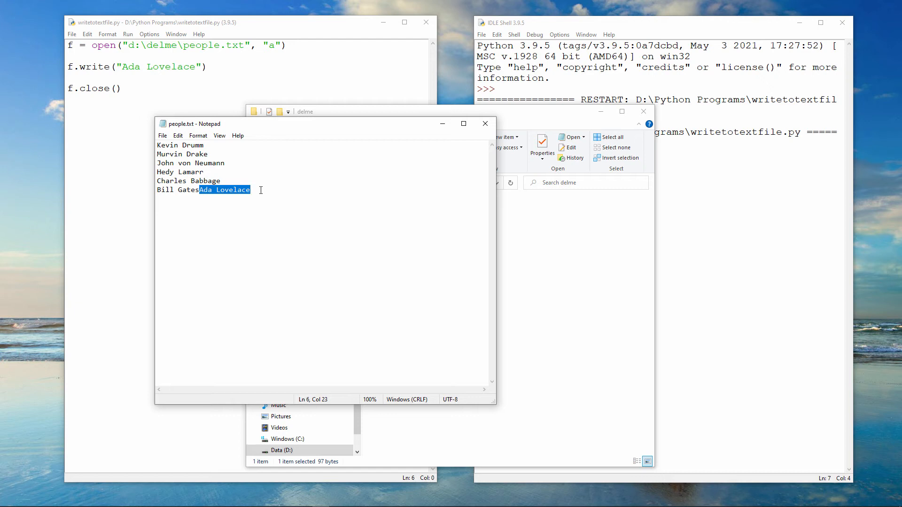
Step: Delete the run-on Ada Lovelace text after Bill Gates in people.txt and close Notepad
{"action": "key", "text": "Delete"}
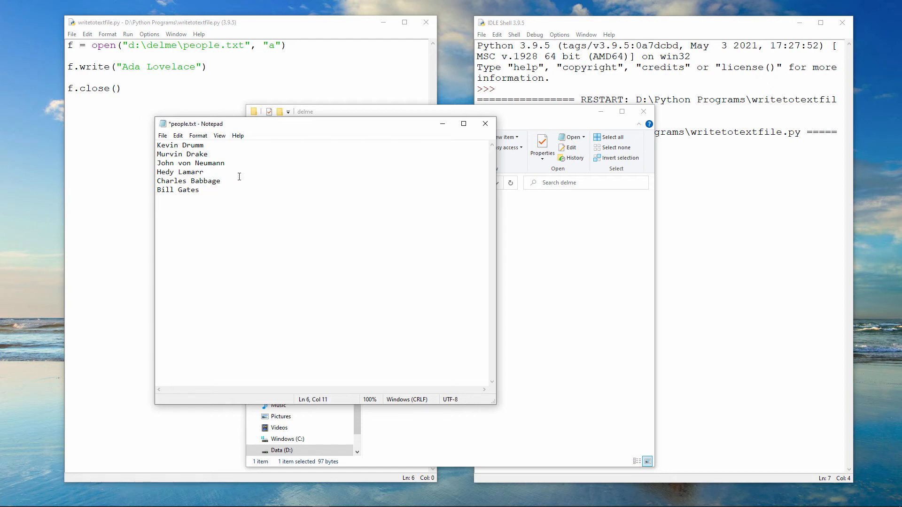
{"action": "left_click", "coordinate": [162, 135]}
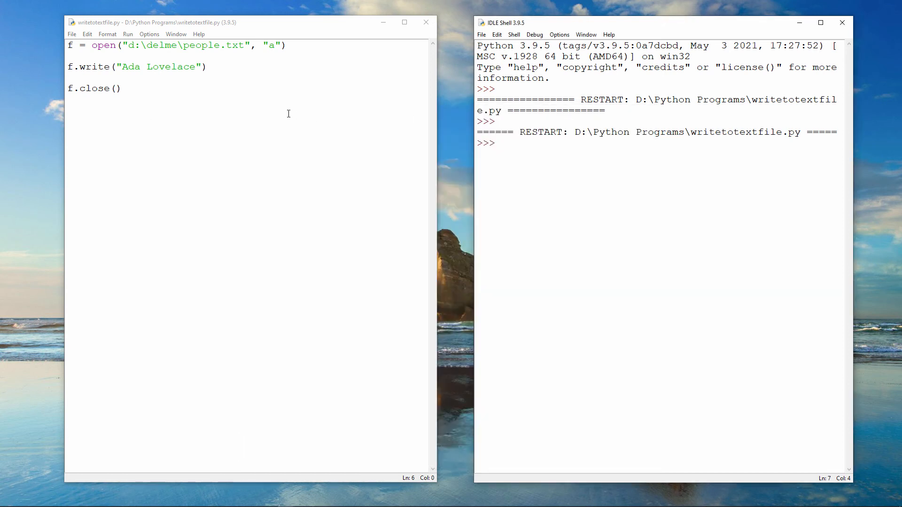
Step: Insert f.write("\n") above the Ada Lovelace write, save and rerun, and check people.txt in Notepad
{"action": "left_click", "coordinate": [167, 56]}
{"action": "type", "text": "f.write(\"\\n\")"}
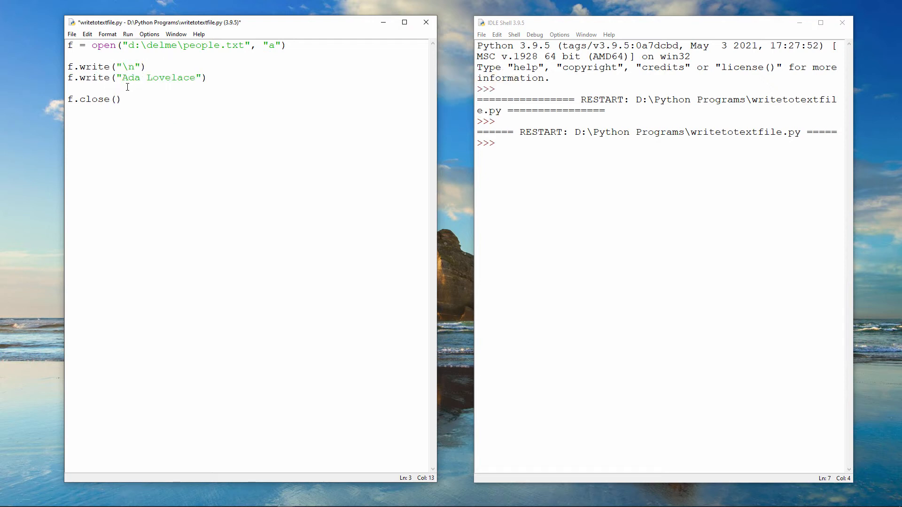
{"action": "double_click", "coordinate": [129, 67]}
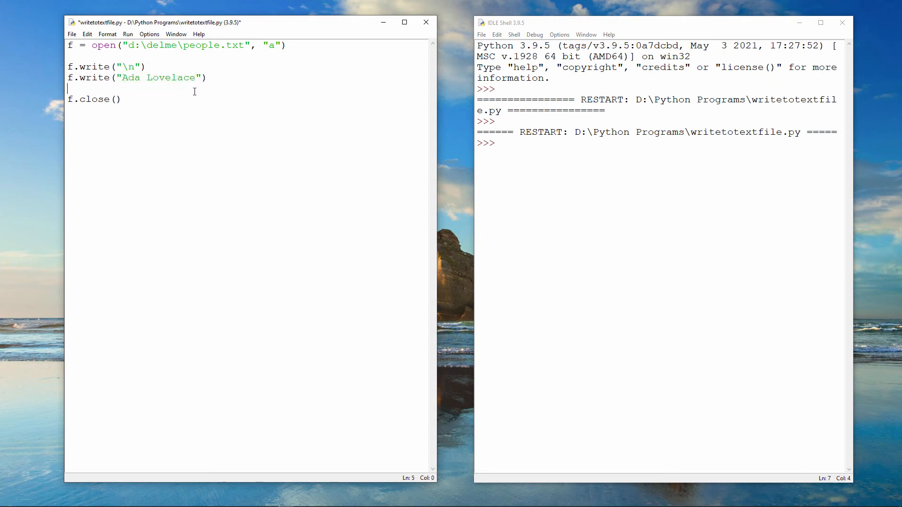
{"action": "left_click", "coordinate": [127, 34]}
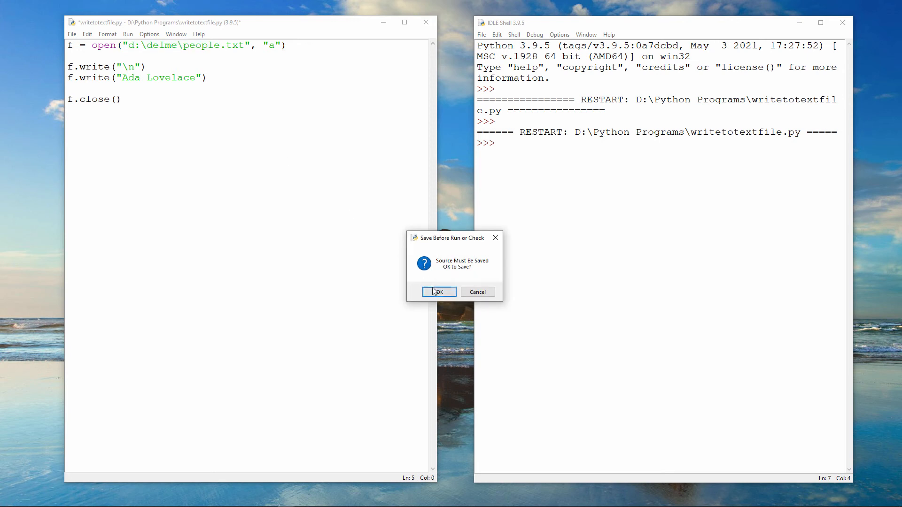
{"action": "left_click", "coordinate": [435, 291]}
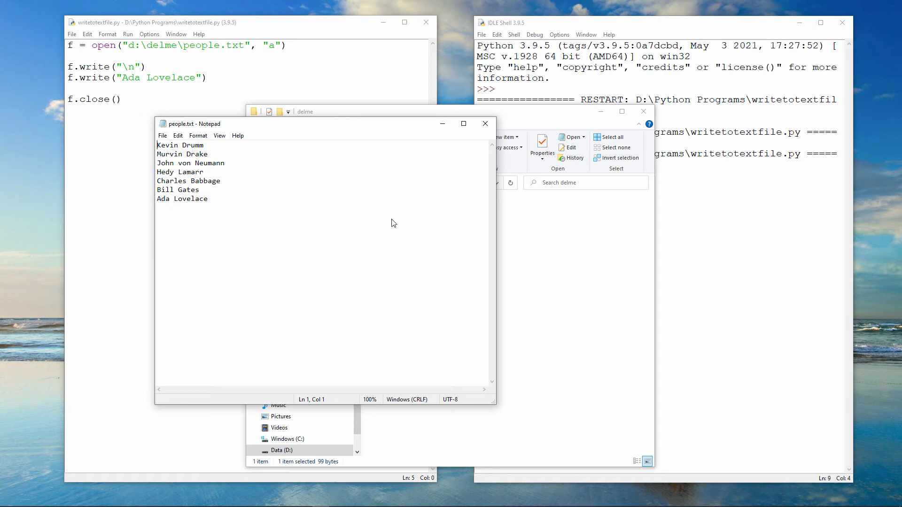
{"action": "mouse_move", "coordinate": [485, 124]}
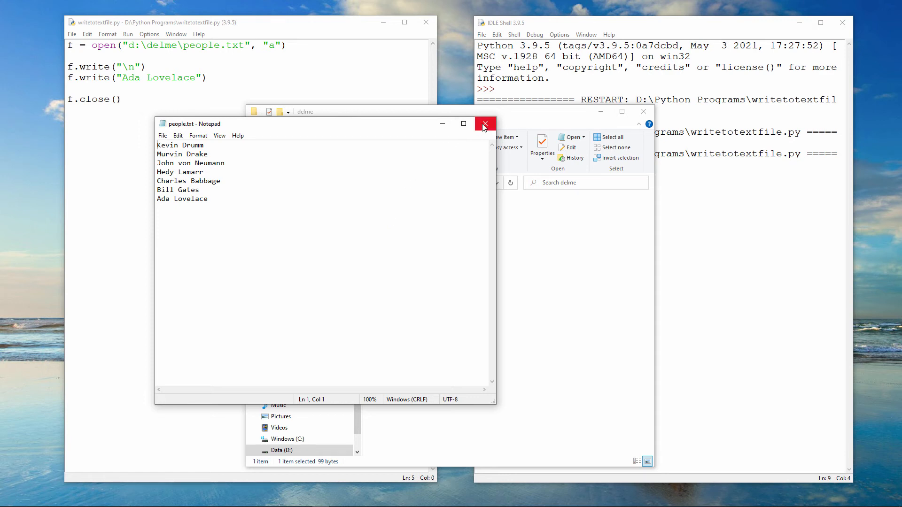
{"action": "left_click", "coordinate": [484, 124]}
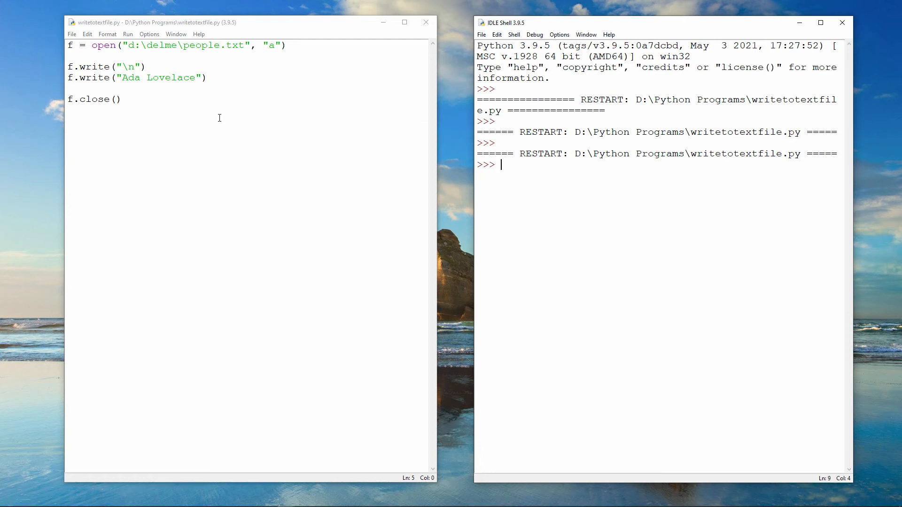
Step: Change the written name to 'Tim Berners Lee' and run the script
{"action": "type", "text": "Tim Berners L"}
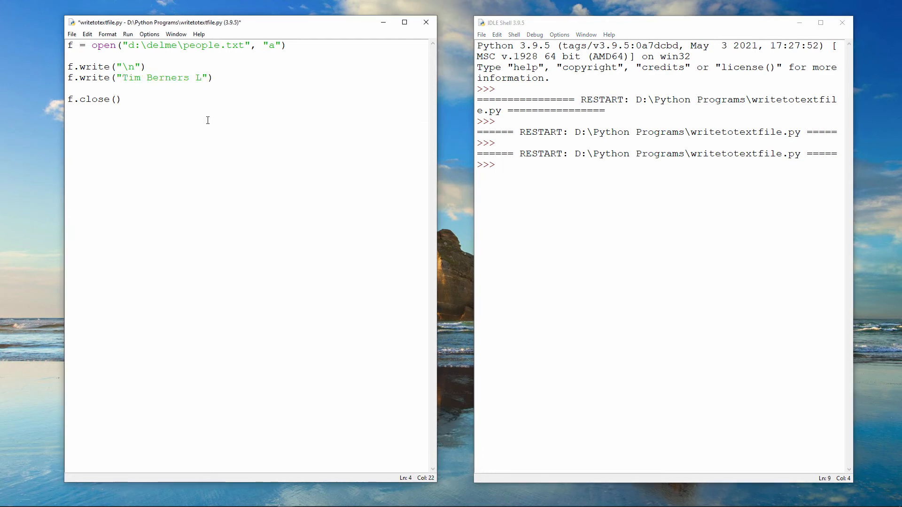
{"action": "type", "text": "ee"}
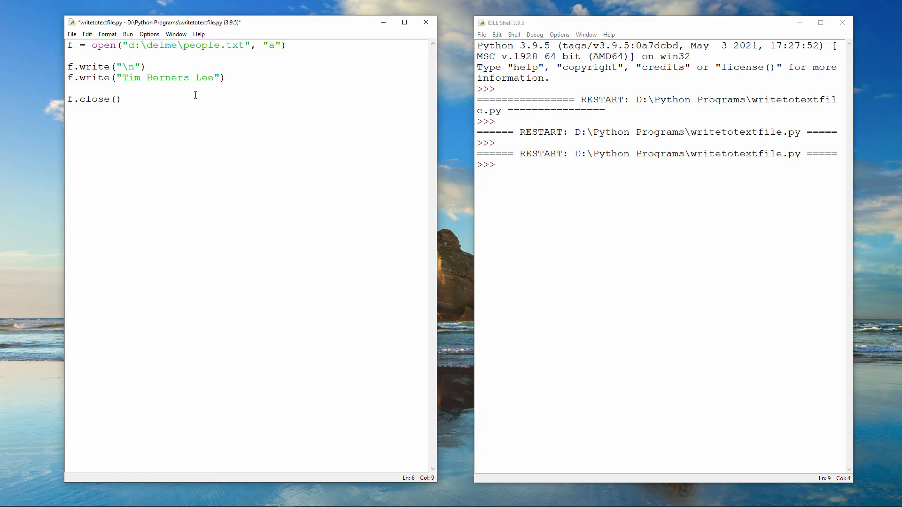
{"action": "left_click", "coordinate": [121, 99]}
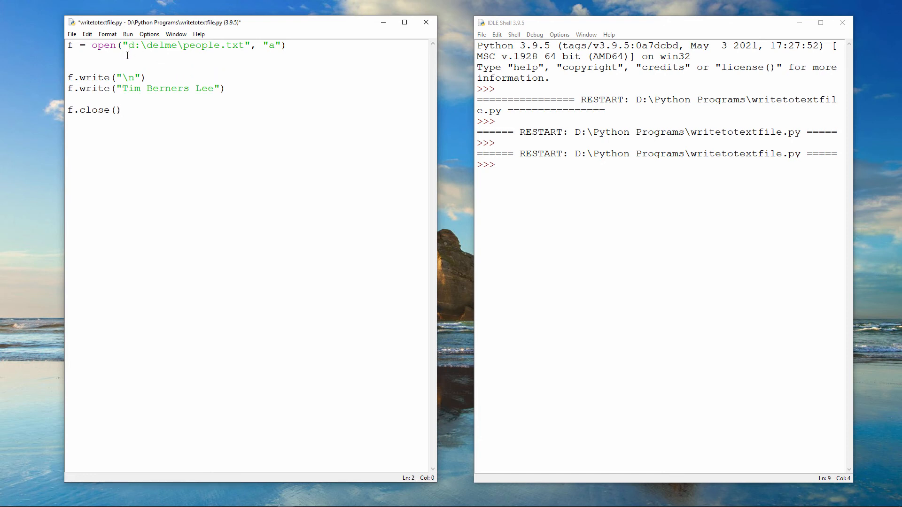
Step: Add lines reopening d:\delme\people.txt as f2, print(f2.read()) and f2.close, then run the script
{"action": "type", "text": "f2 = open"}
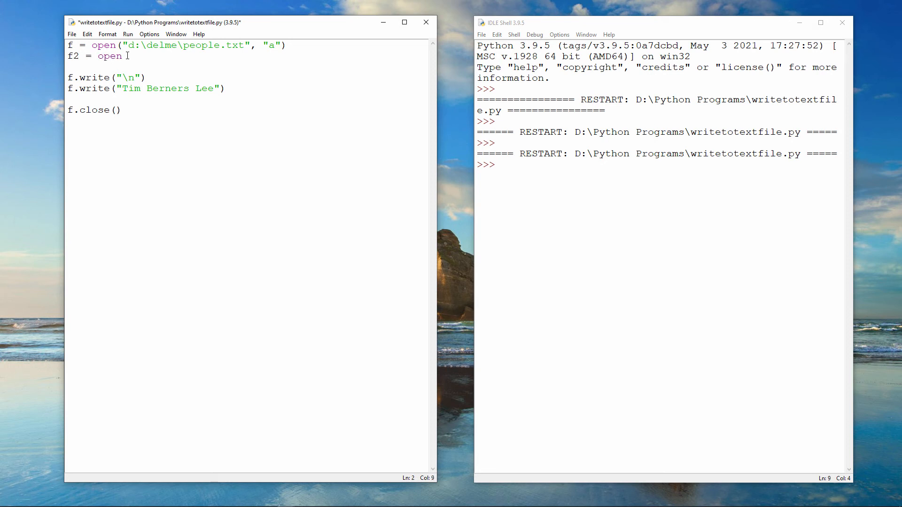
{"action": "type", "text": "(\"d:\\delme\\people.txt"}
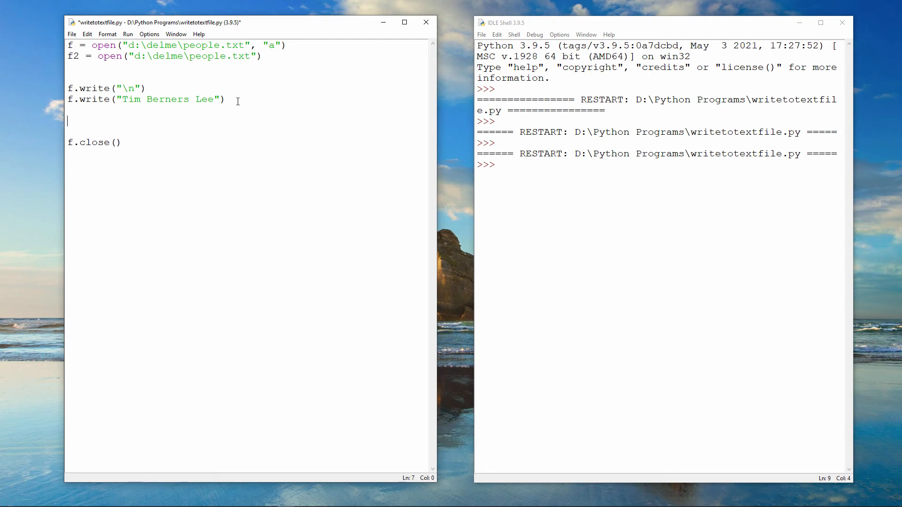
{"action": "type", "text": "print(f2.read())"}
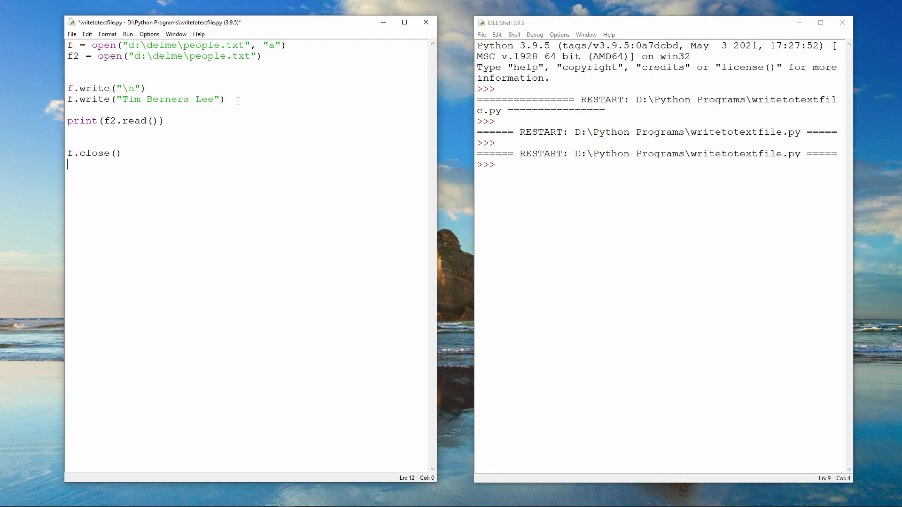
{"action": "type", "text": "f2.close"}
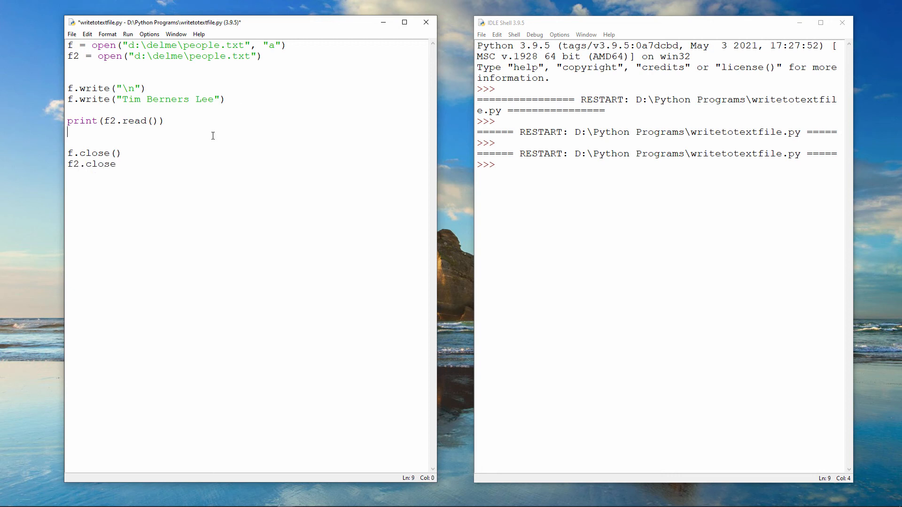
{"action": "left_click", "coordinate": [127, 34]}
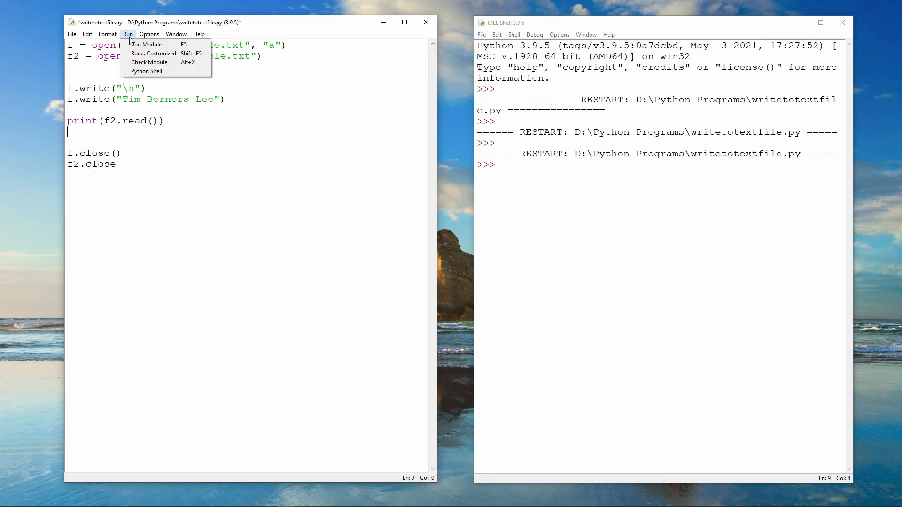
{"action": "left_click", "coordinate": [146, 44]}
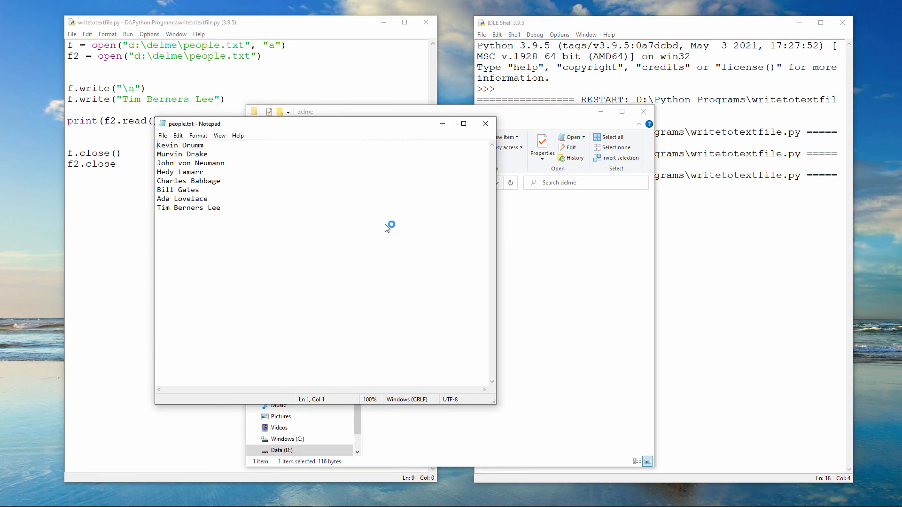
{"action": "mouse_move", "coordinate": [385, 224]}
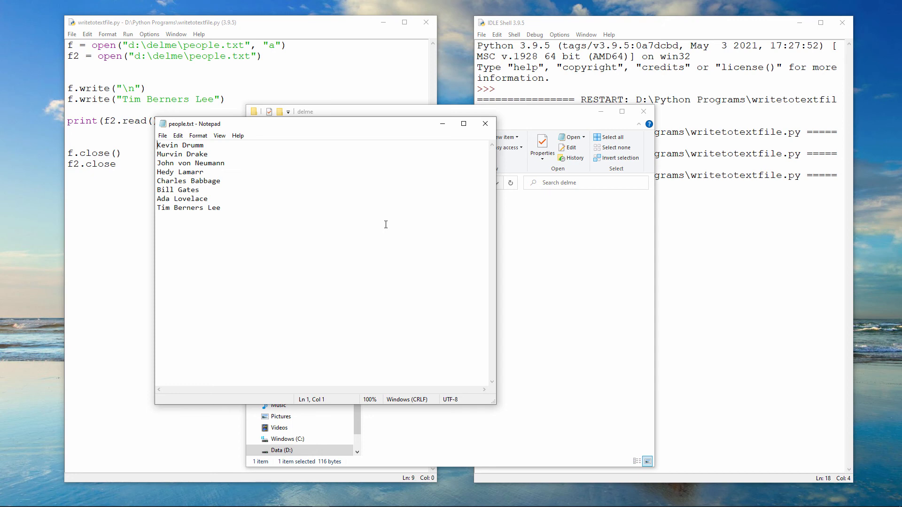
{"action": "mouse_move", "coordinate": [482, 139]}
{"action": "type", "text": "()"}
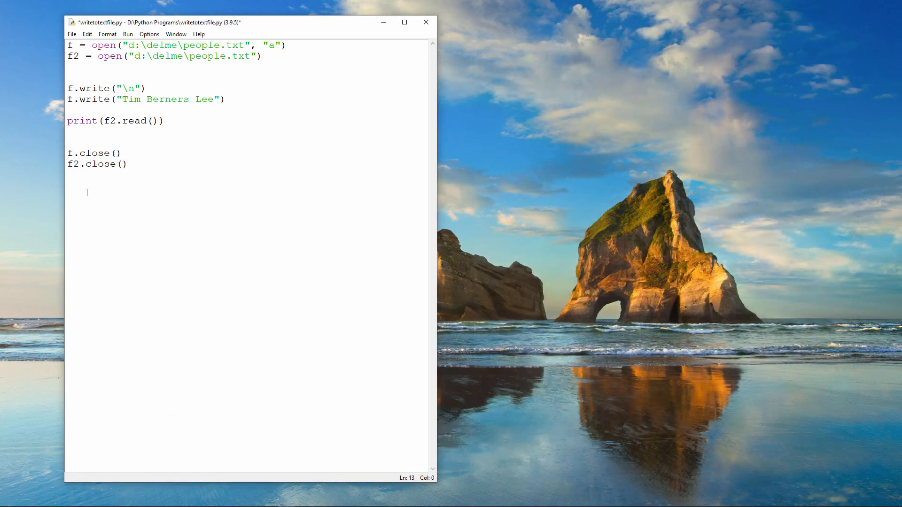
{"action": "mouse_move", "coordinate": [248, 115]}
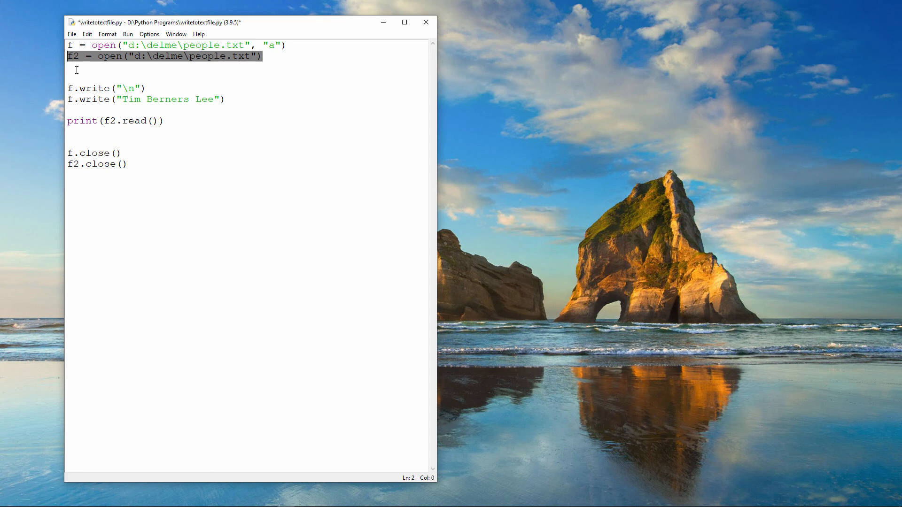
Step: Reorder the script so f.close() follows the writes and f2 = open("d:\delme\people.txt") sits just above print(f2.read())
{"action": "left_click_drag", "start_coordinate": [78, 70], "coordinate": [228, 100]}
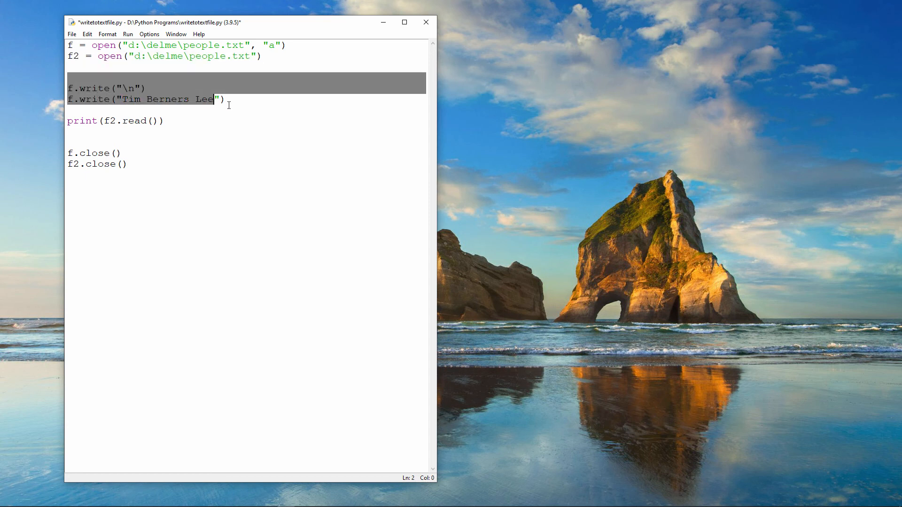
{"action": "left_click", "coordinate": [163, 121]}
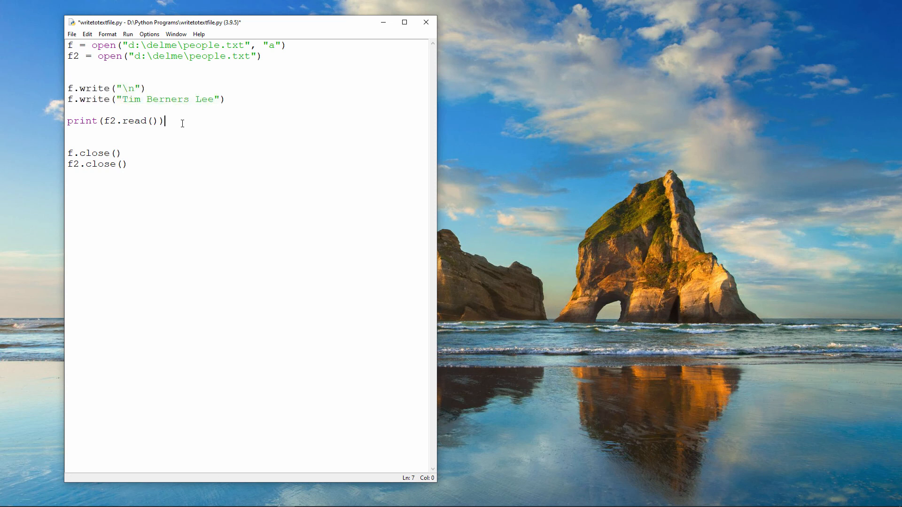
{"action": "triple_click", "coordinate": [115, 121]}
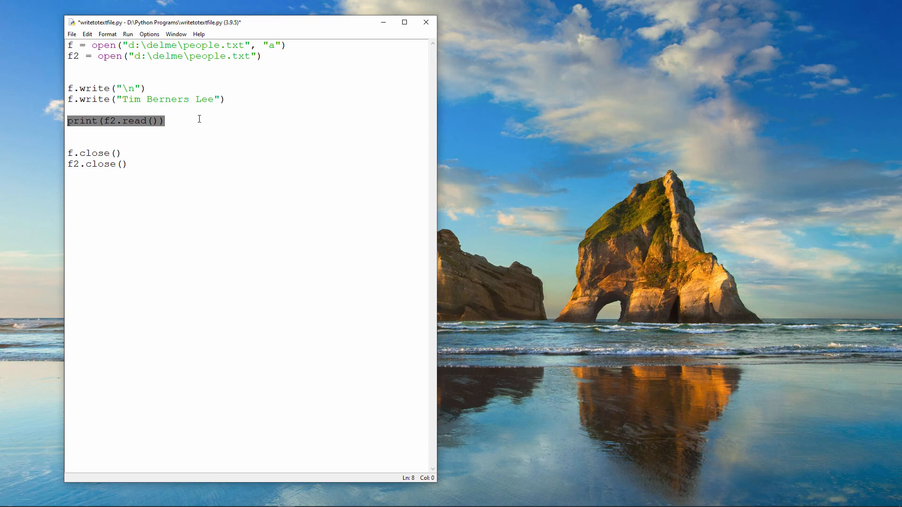
{"action": "left_click", "coordinate": [67, 77]}
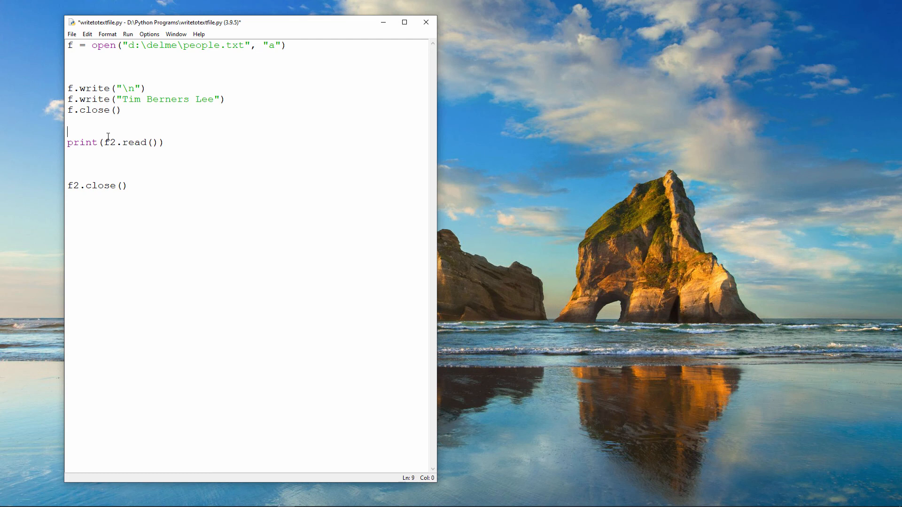
{"action": "type", "text": "f2 = open(\"d:\\delme\\people.txt\")"}
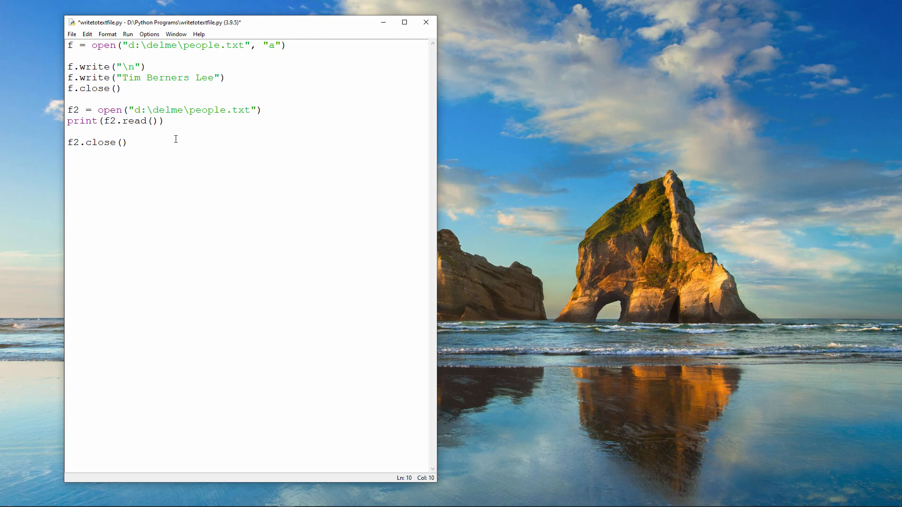
{"action": "left_click", "coordinate": [127, 142]}
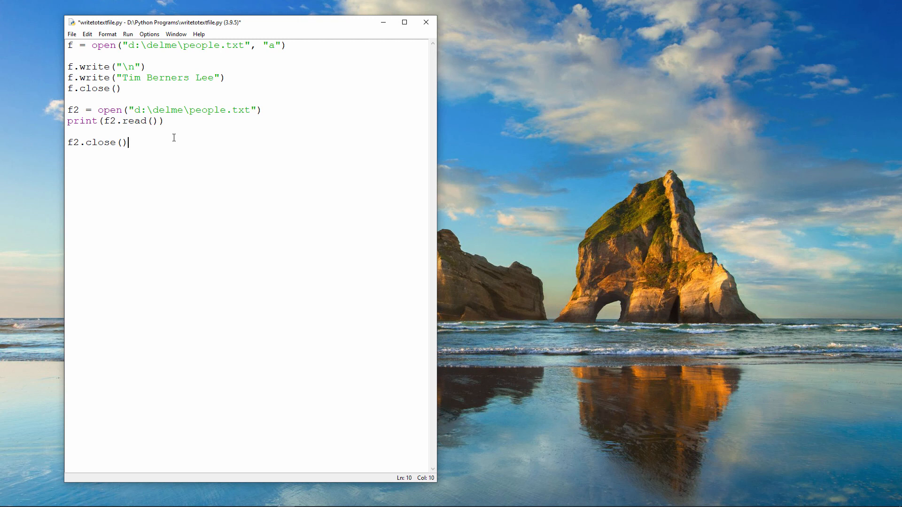
{"action": "mouse_move", "coordinate": [169, 131]}
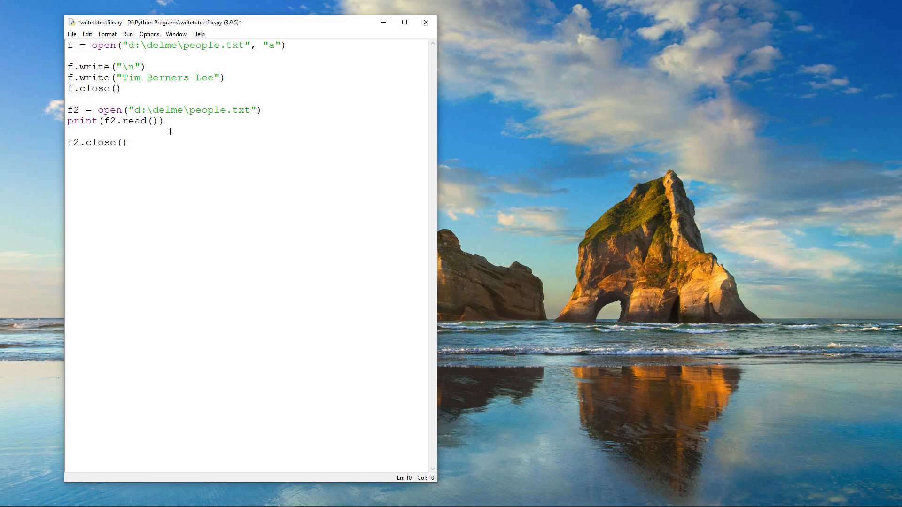
Step: Save and run the reordered script; the shell lists people.txt ending with two Tim Berners Lee entries
{"action": "left_click", "coordinate": [127, 34]}
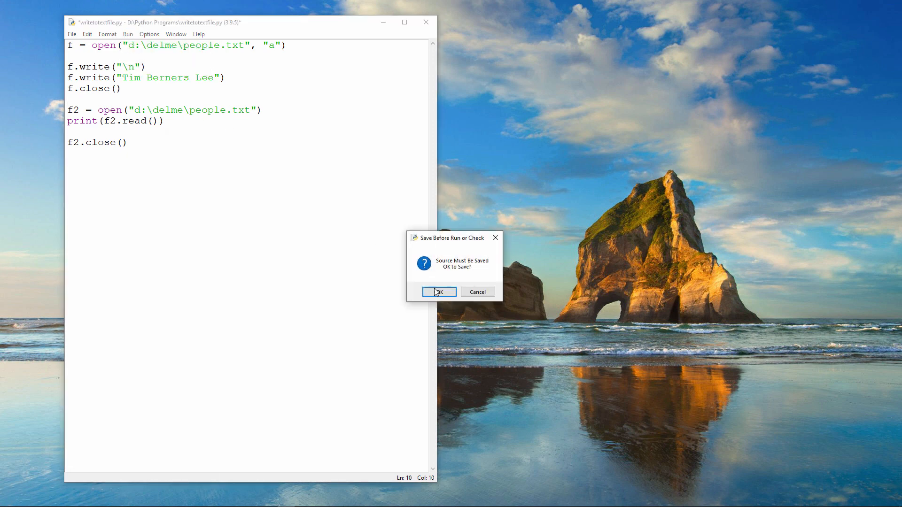
{"action": "left_click", "coordinate": [436, 291]}
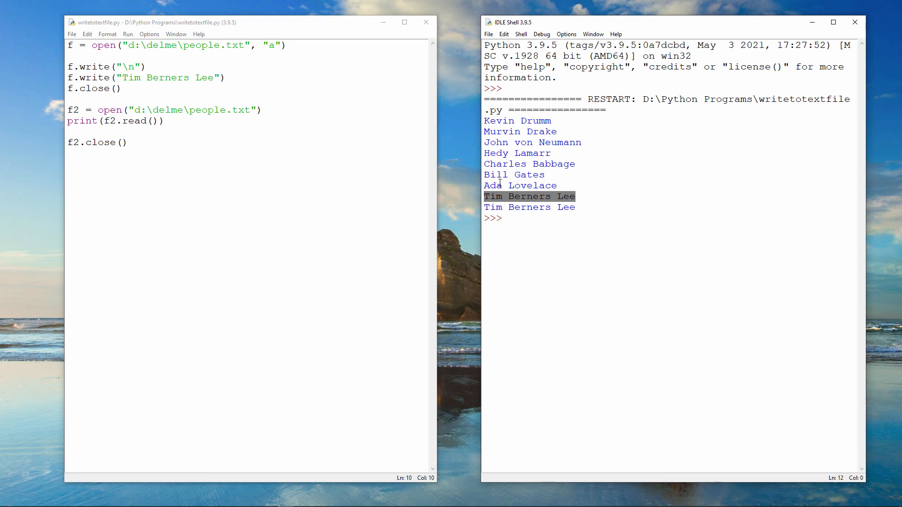
{"action": "left_click", "coordinate": [528, 207]}
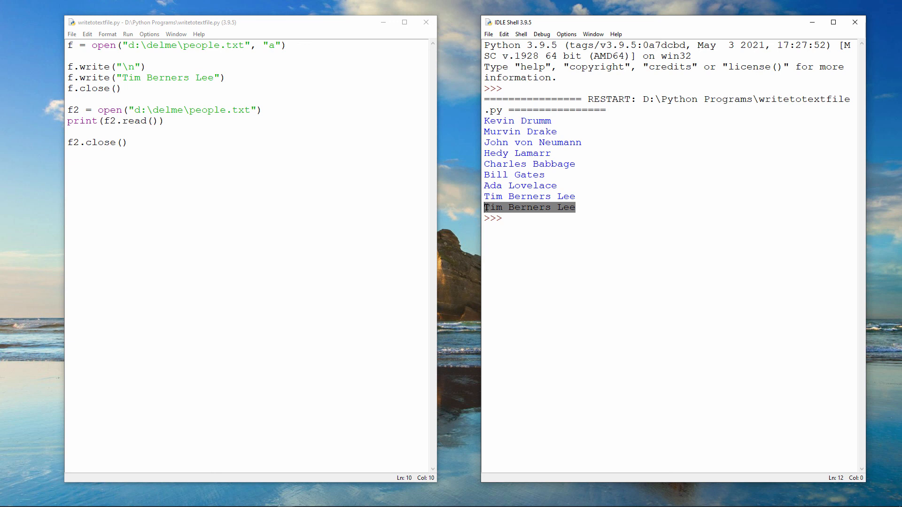
{"action": "left_click", "coordinate": [241, 154]}
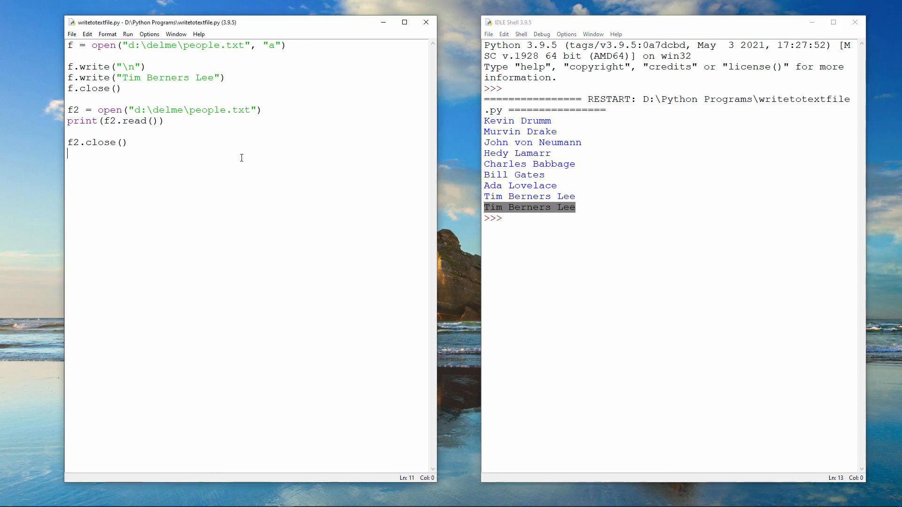